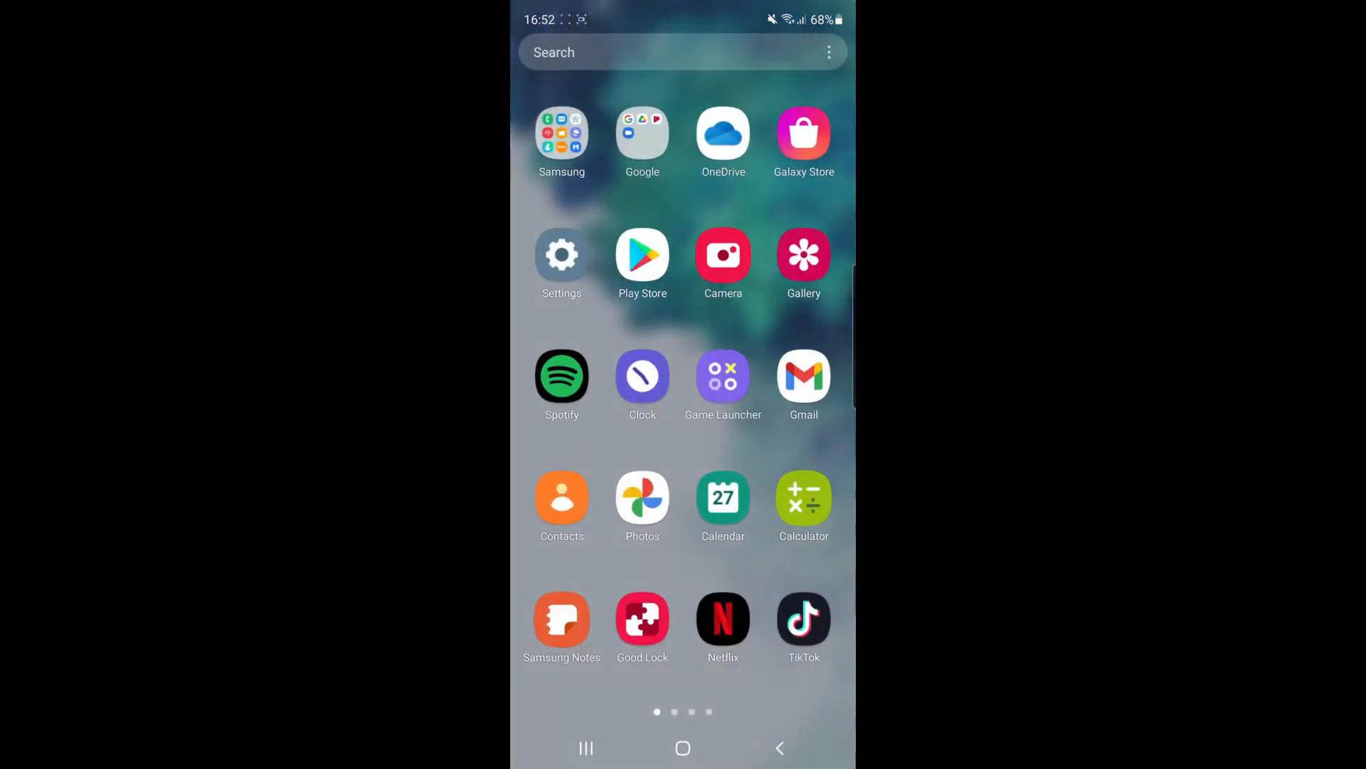
Launch Spotify from the Android home screen.
{"action": "left_click", "coordinate": [562, 375]}
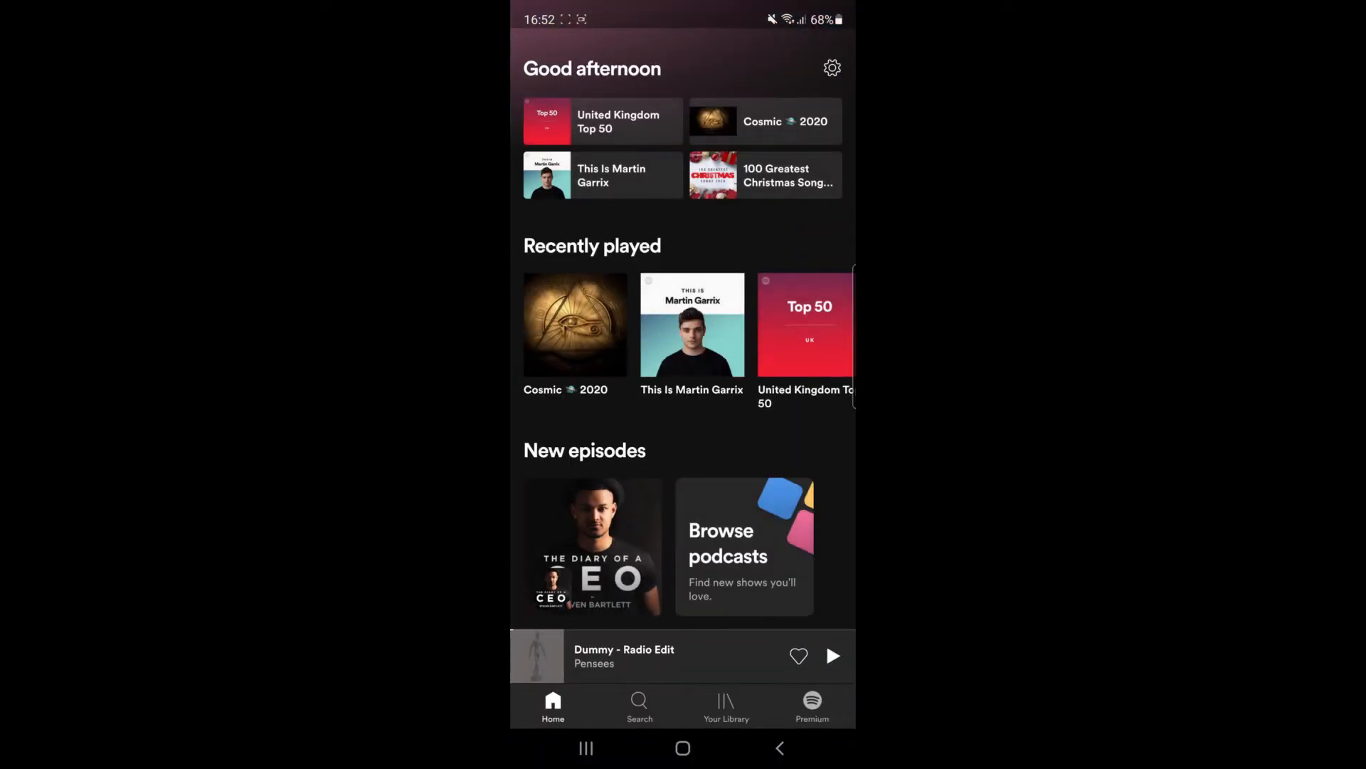
Open the Tutorial playlist from Your Library and bring up its options menu.
{"action": "left_click", "coordinate": [726, 706]}
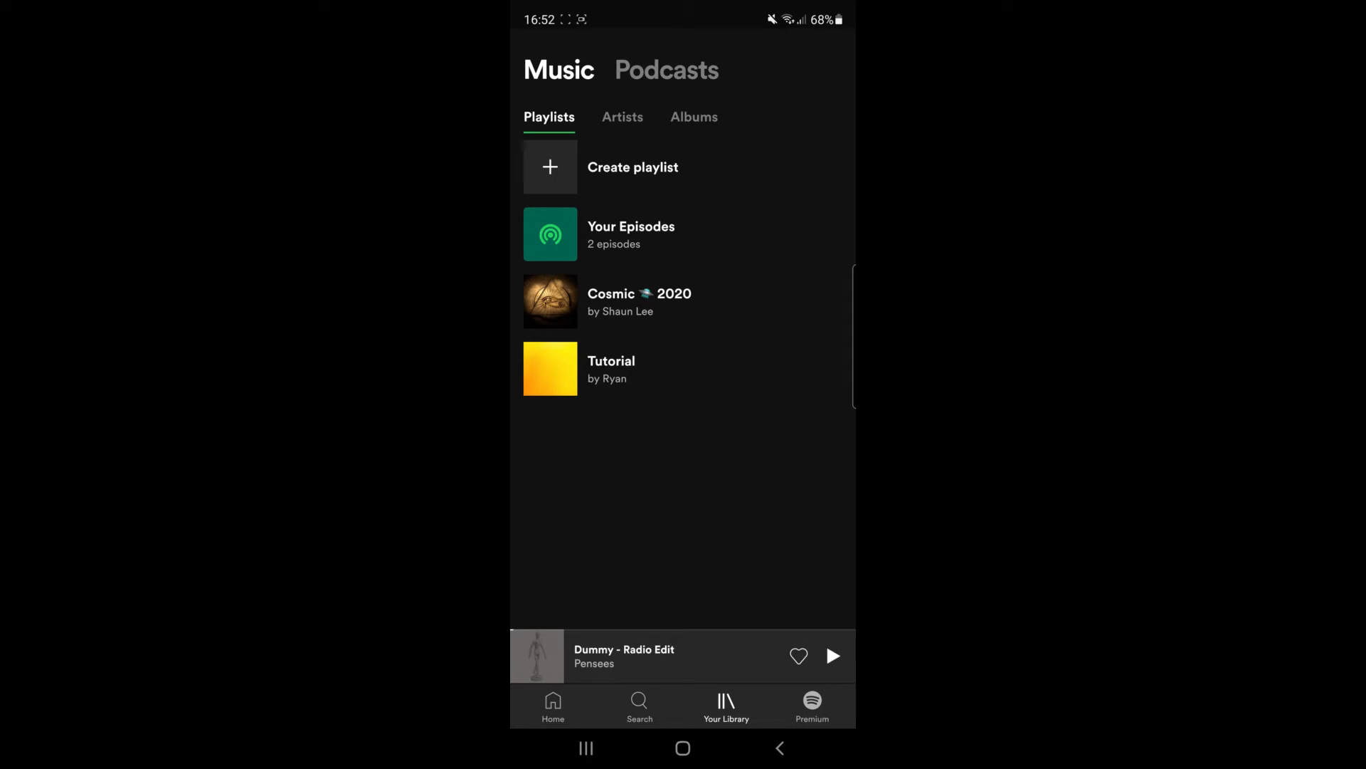
{"action": "left_click", "coordinate": [611, 366]}
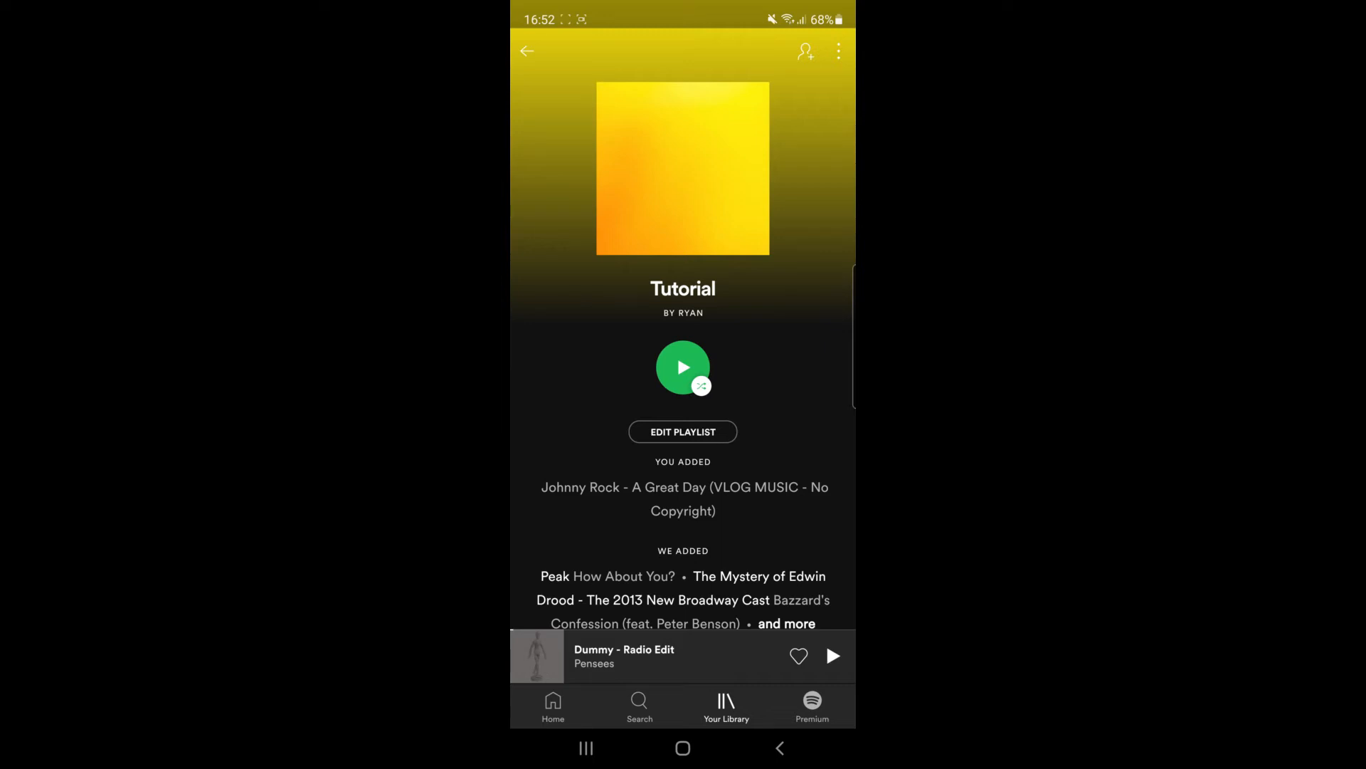
{"action": "left_click", "coordinate": [838, 51]}
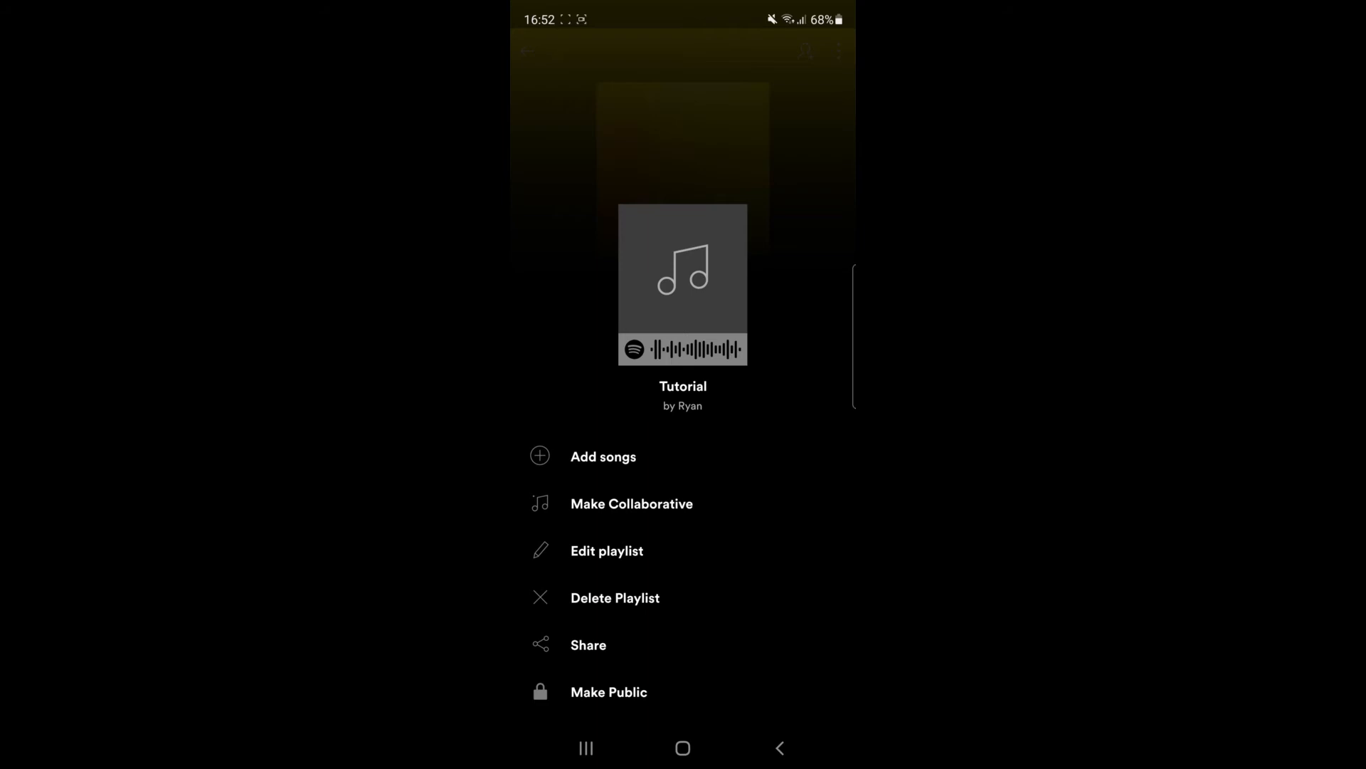
Enter Edit Playlist for Tutorial, choose Change Image and pick from the phone's photos.
{"action": "left_click", "coordinate": [606, 551]}
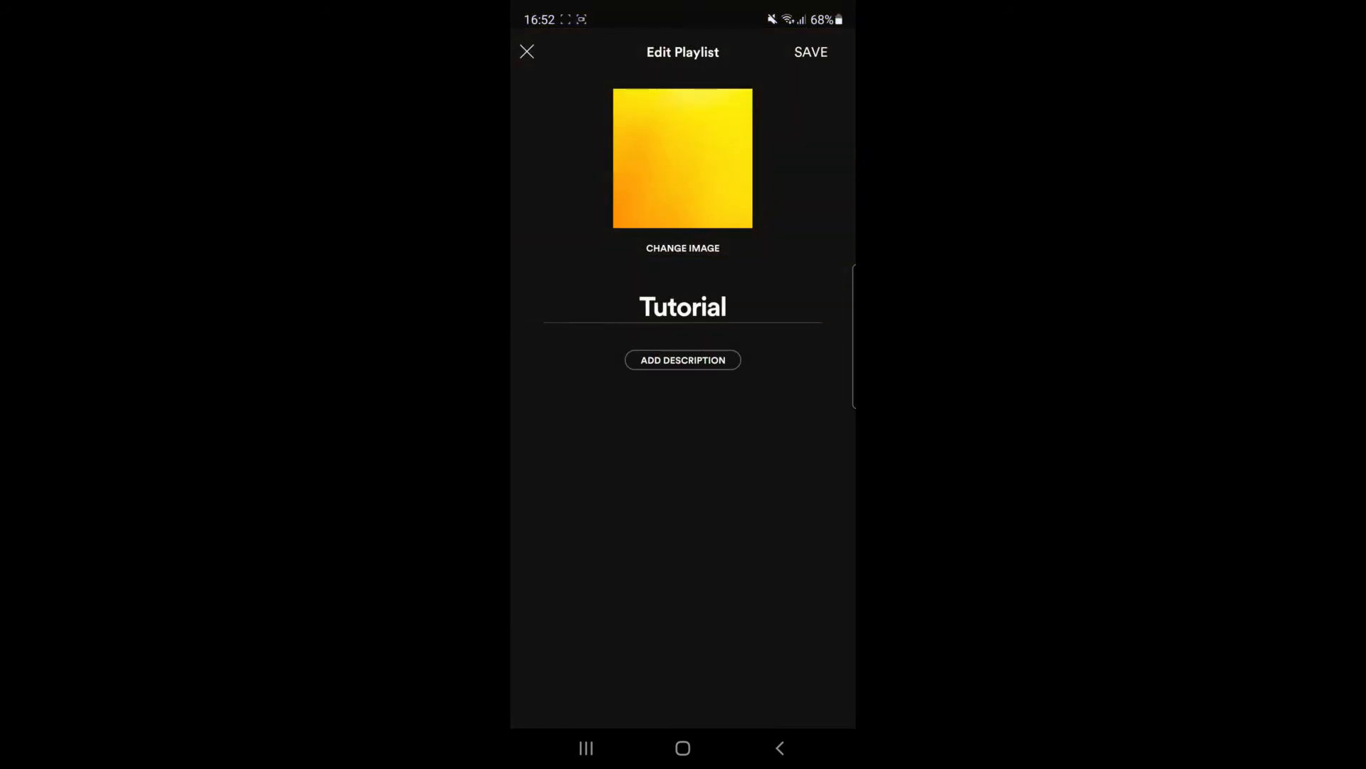
{"action": "left_click", "coordinate": [683, 247]}
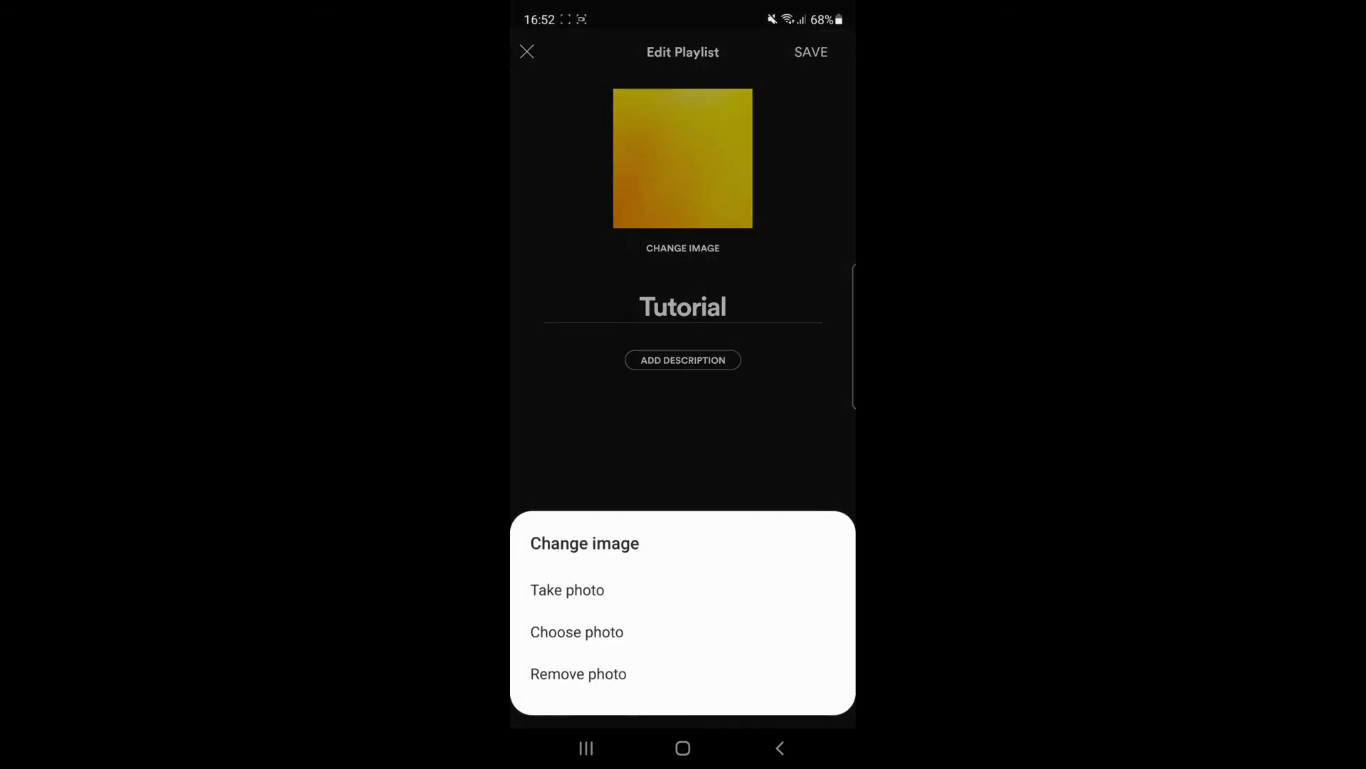
{"action": "left_click", "coordinate": [576, 632]}
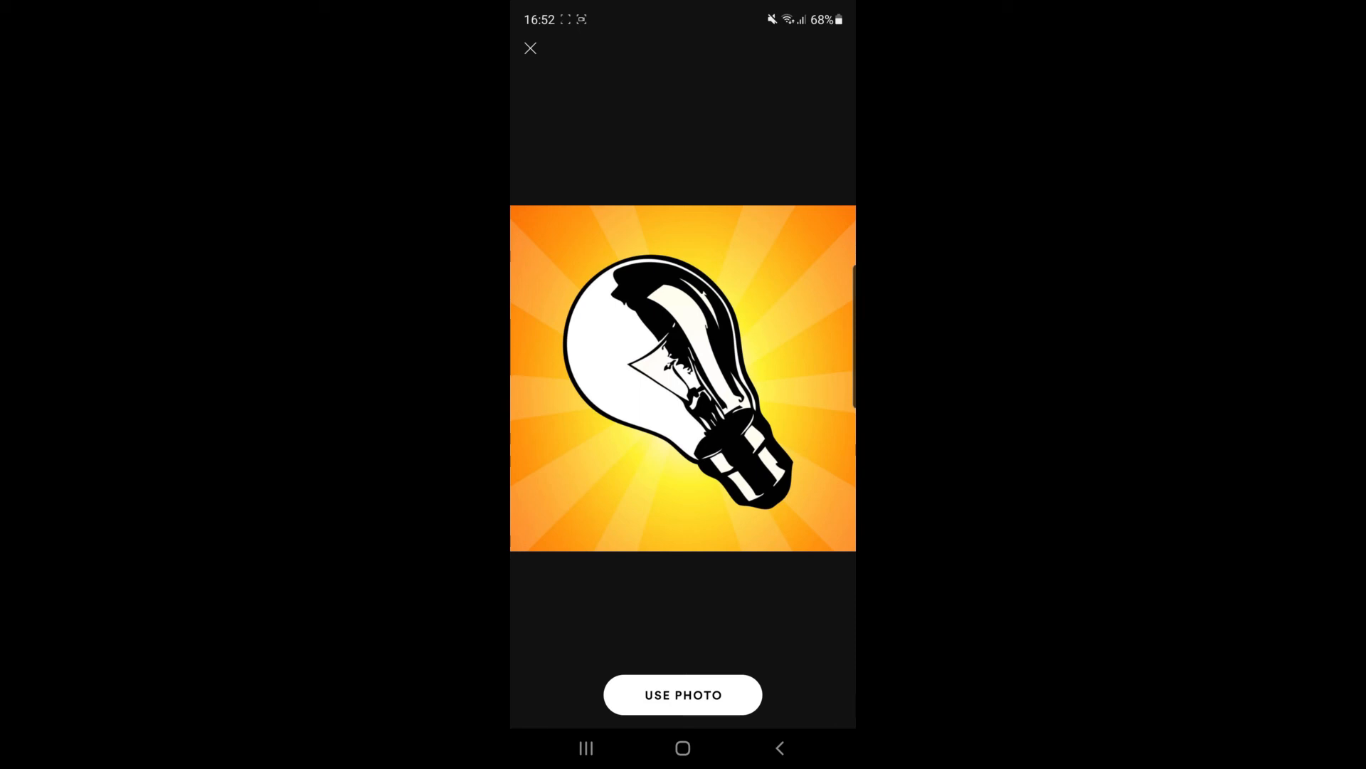
Use the lightbulb photo as Tutorial's cover, replacing the yellow gradient.
{"action": "left_click", "coordinate": [683, 694]}
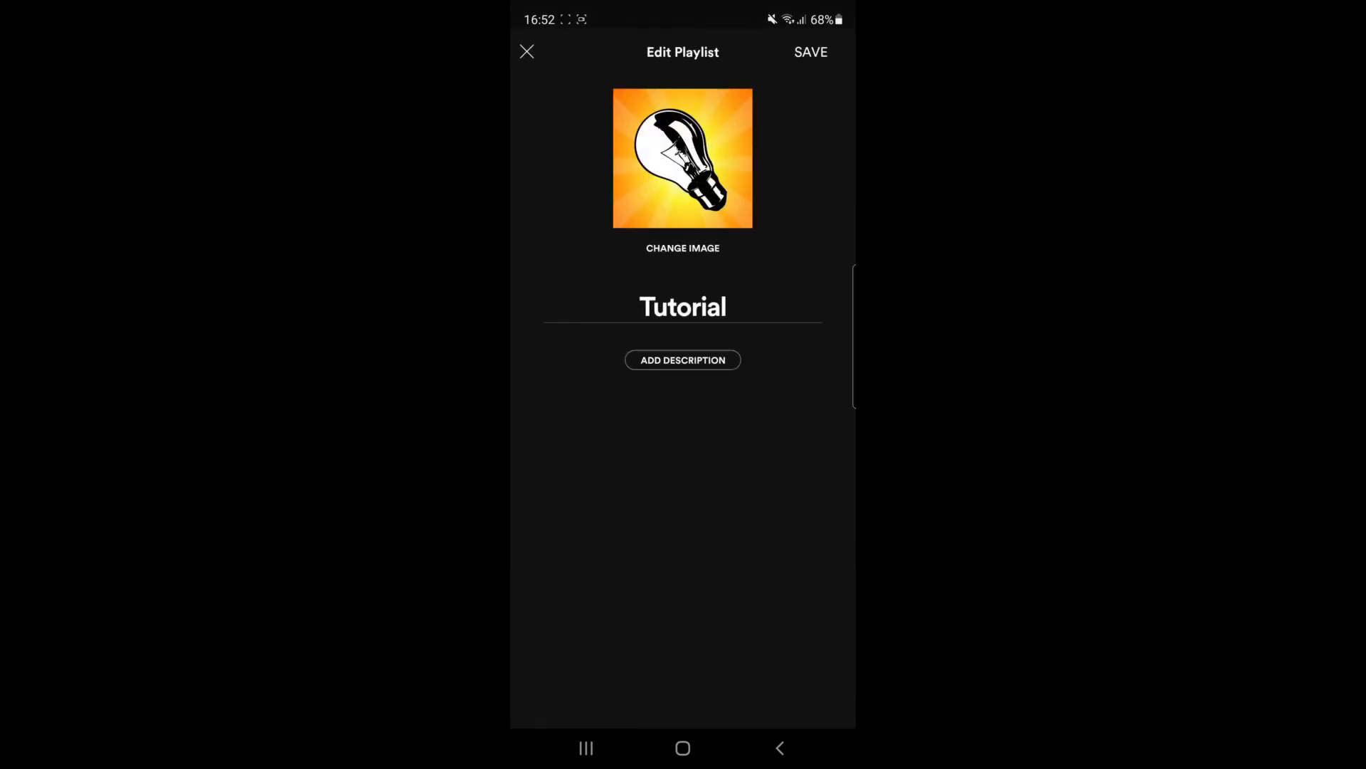